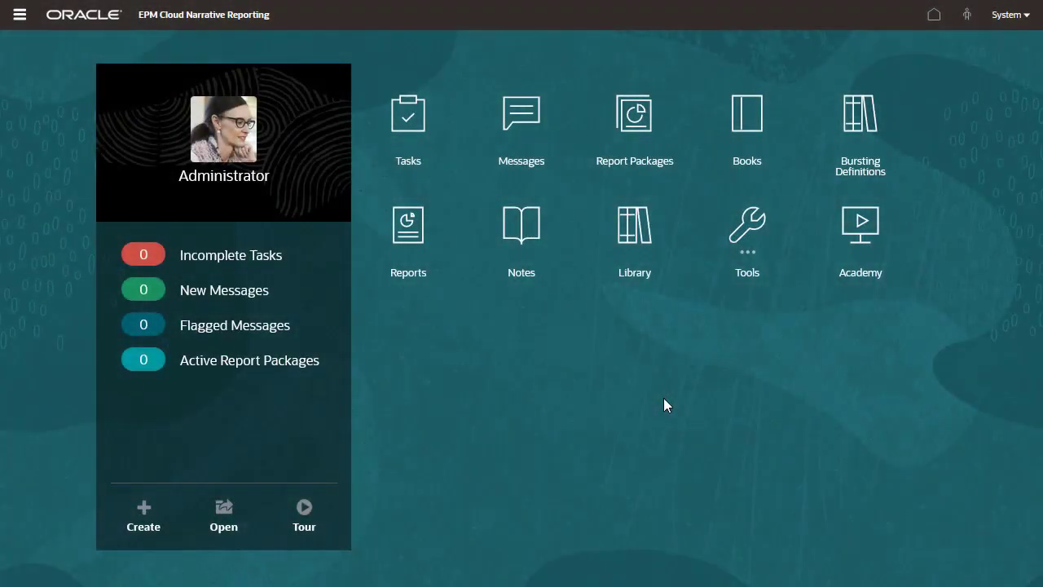
mouse_move(747, 237)
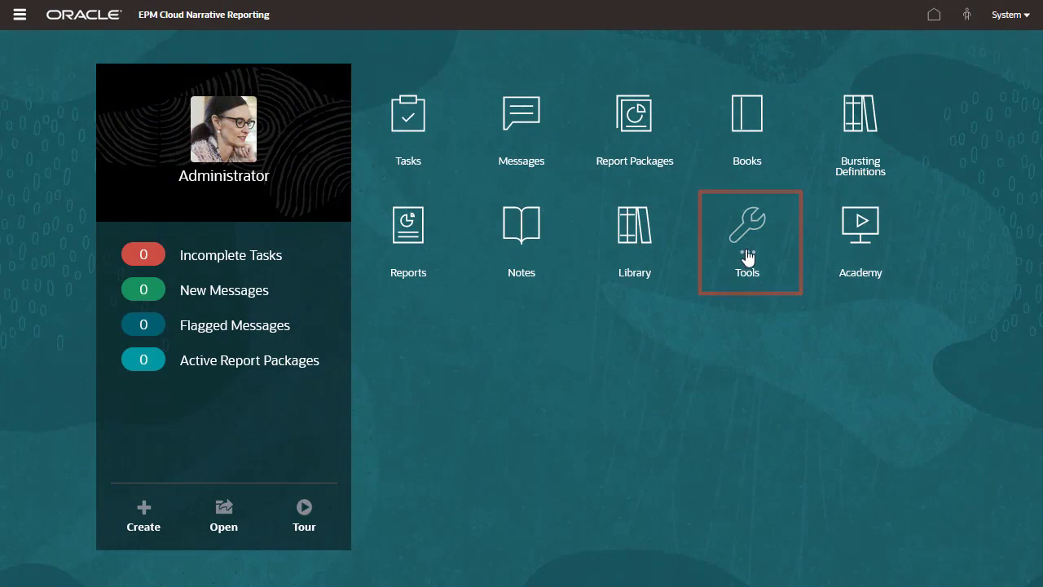
Open Manage Connections from the Tools menu on the home page.
left_click(746, 224)
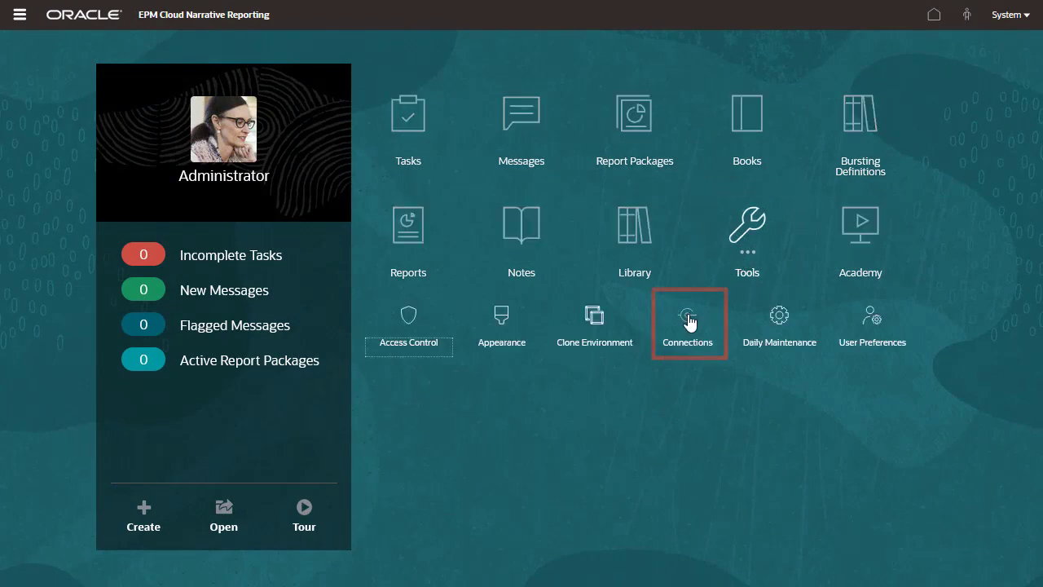
left_click(686, 313)
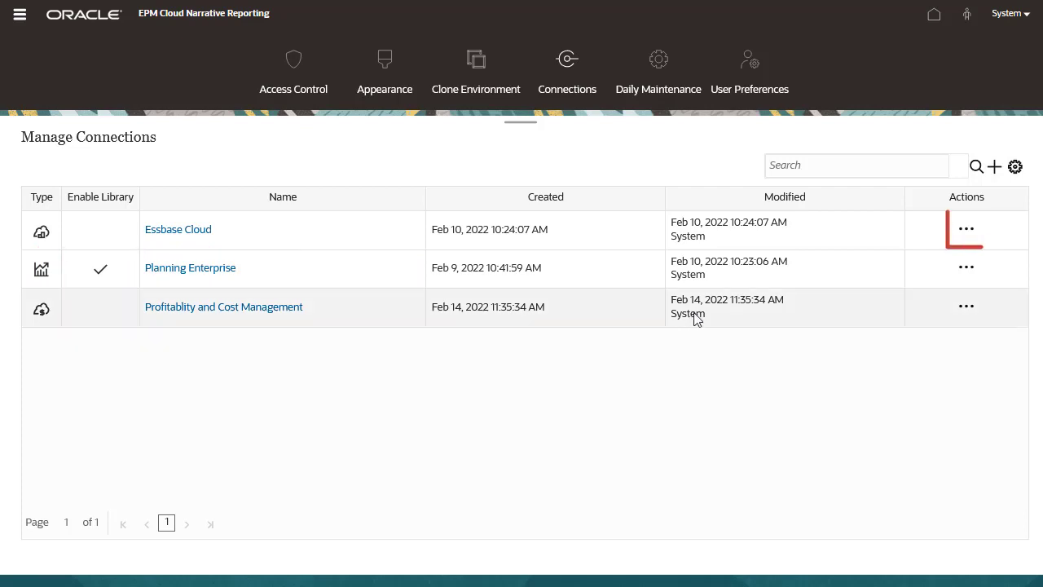
Add an EPM Cloud connection named 'Planning - Vision', test it, and enable its library.
left_click(966, 229)
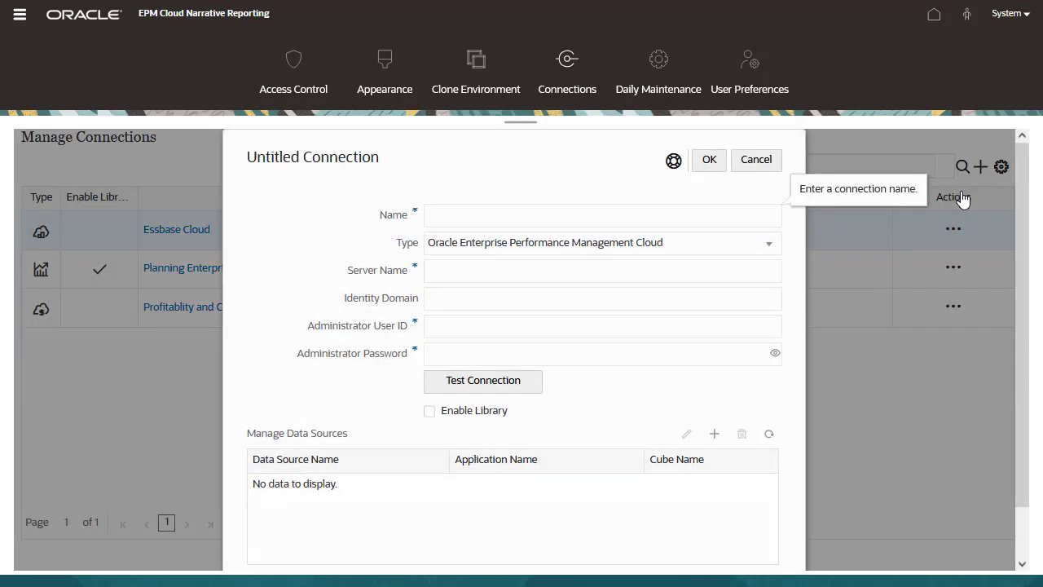
type("Planning - Vision")
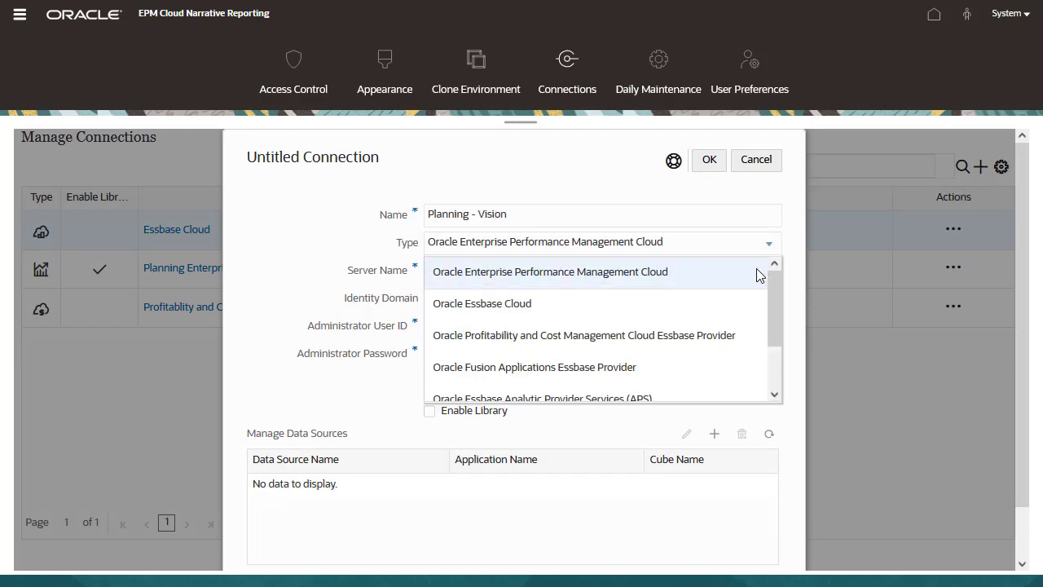
left_click(549, 271)
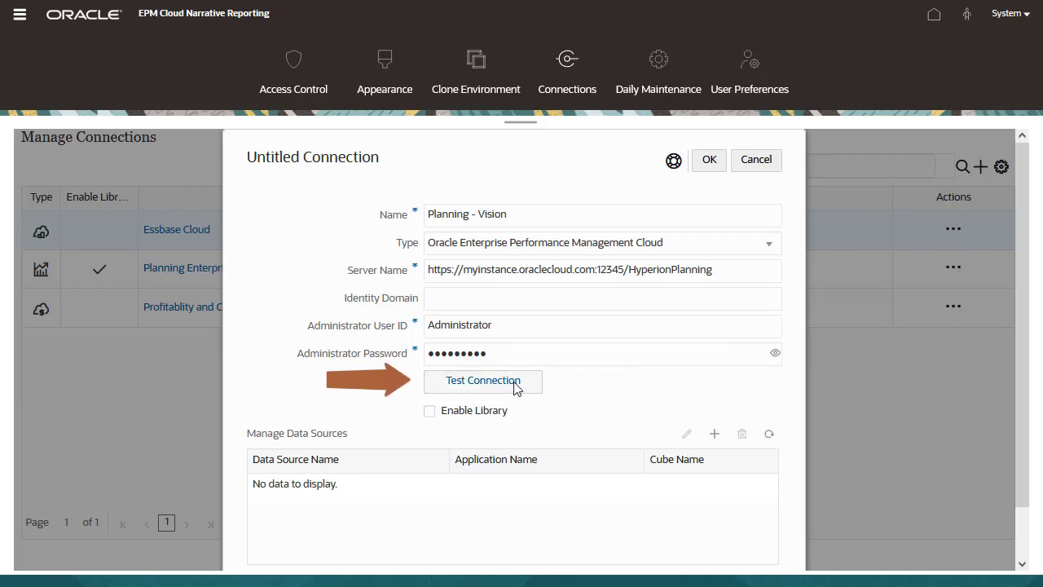
left_click(482, 382)
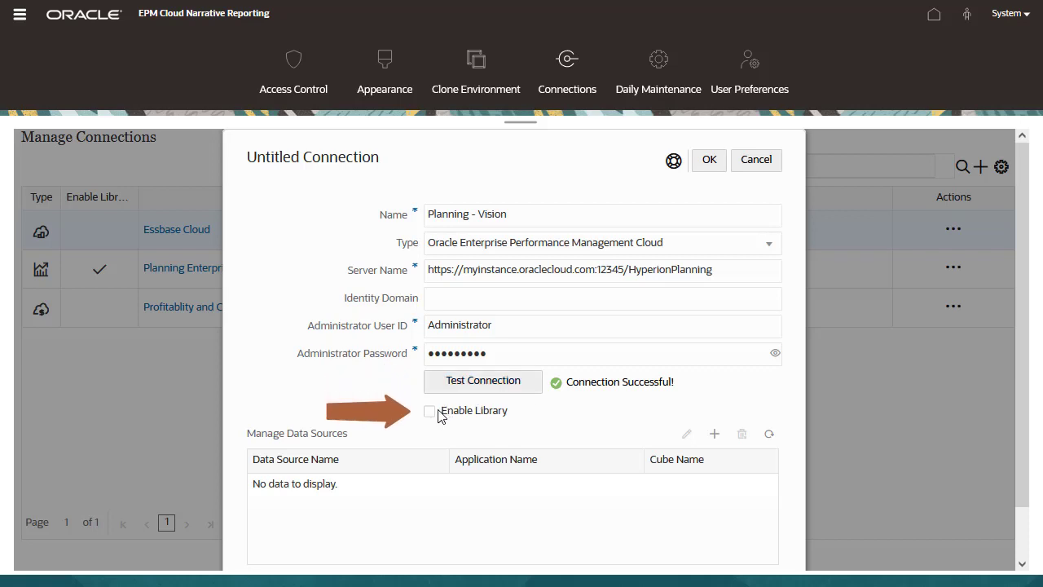
left_click(429, 412)
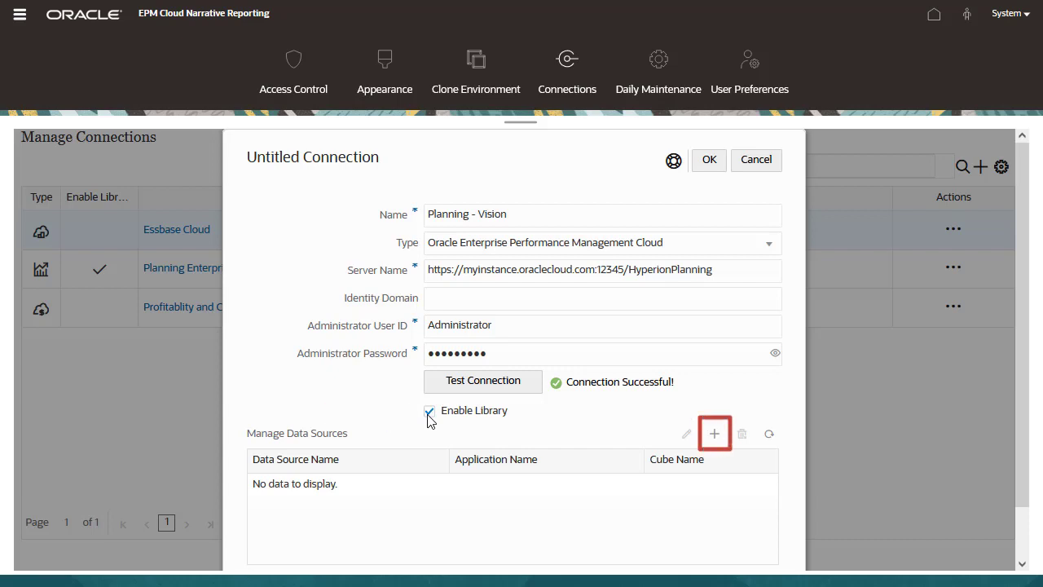
Add the Vision-Plan1 data source for application Vision, cube Plan1, and save the connection.
left_click(714, 432)
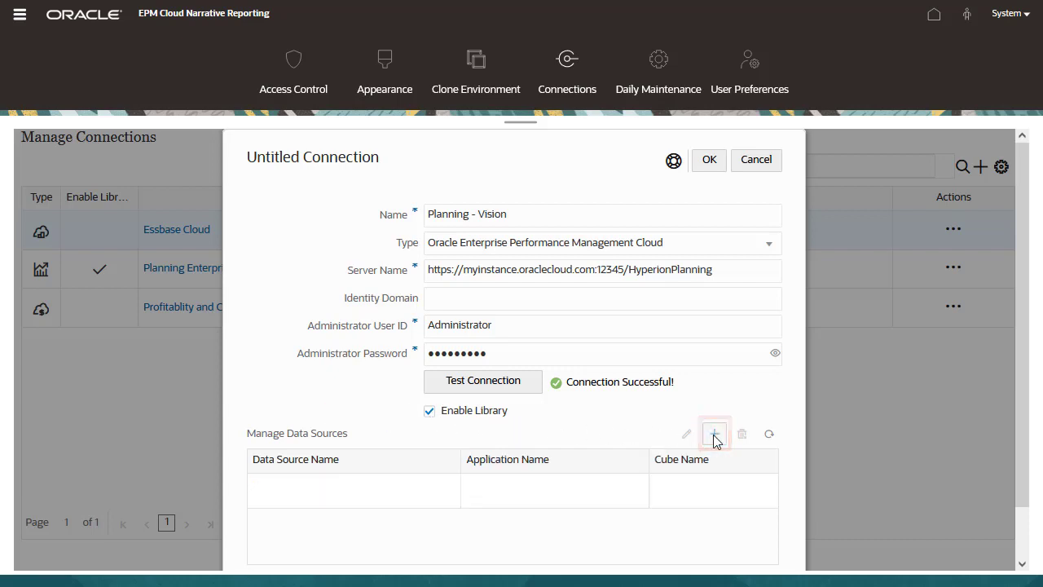
left_click(715, 432)
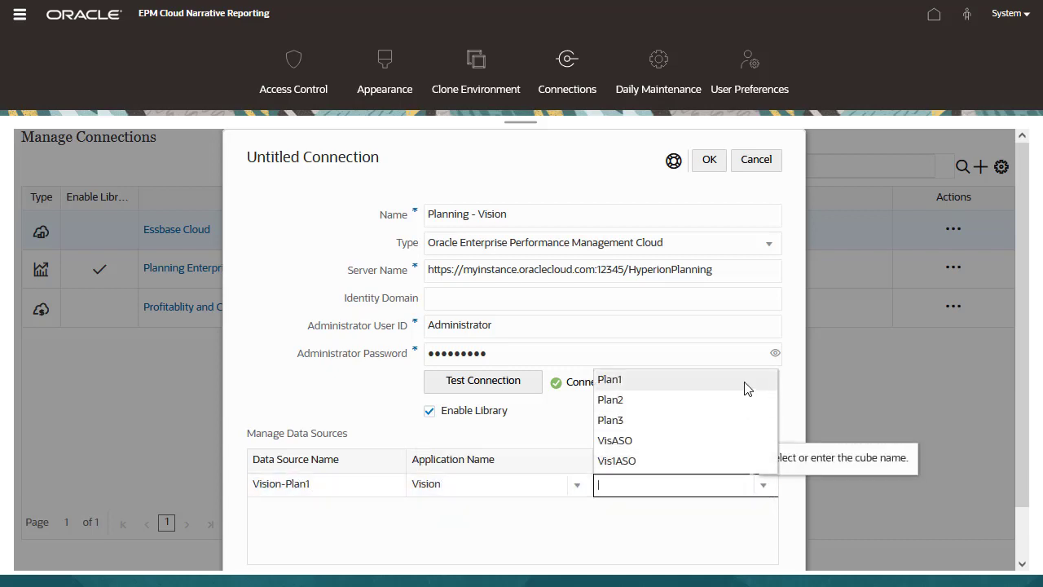
left_click(608, 379)
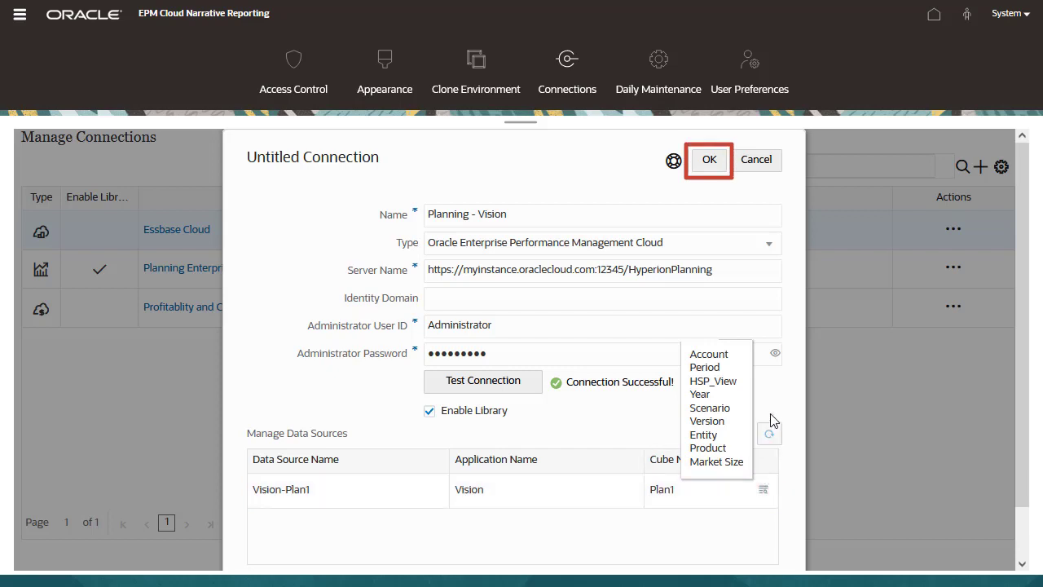
left_click(708, 159)
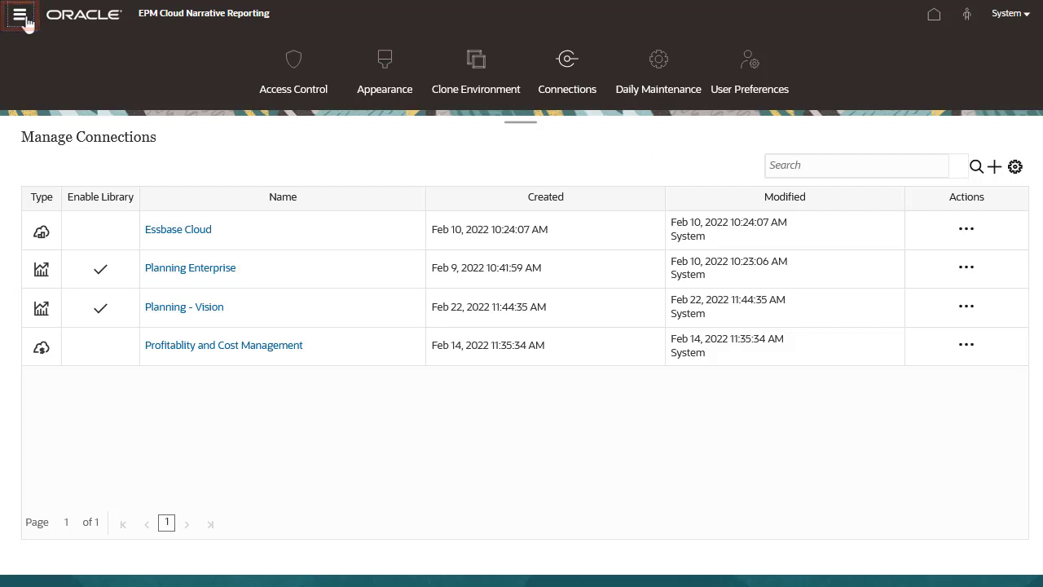
Create a new report with Grid 1 sourced from Vision-Plan1.
left_click(19, 14)
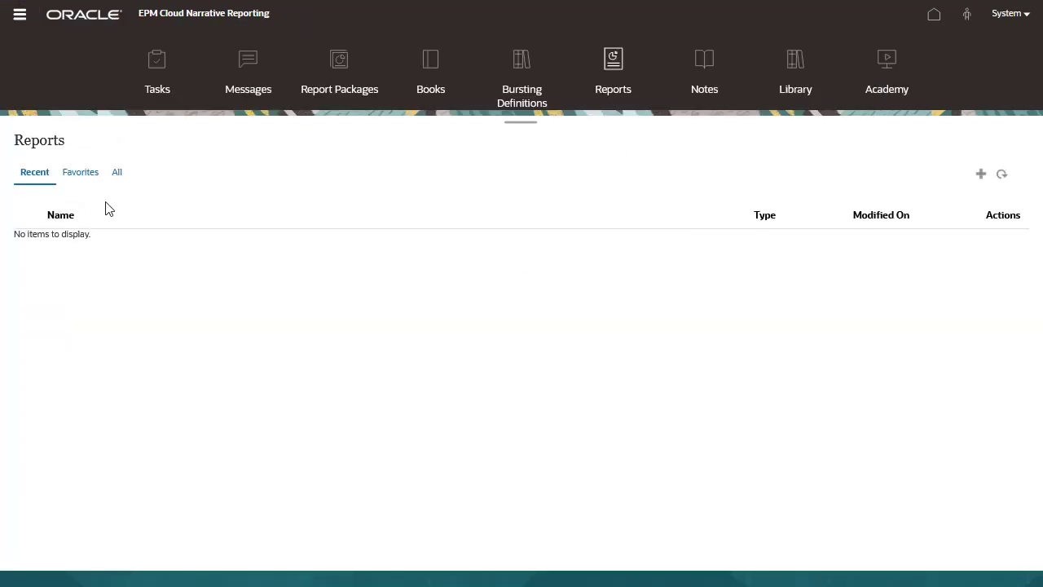
left_click(980, 174)
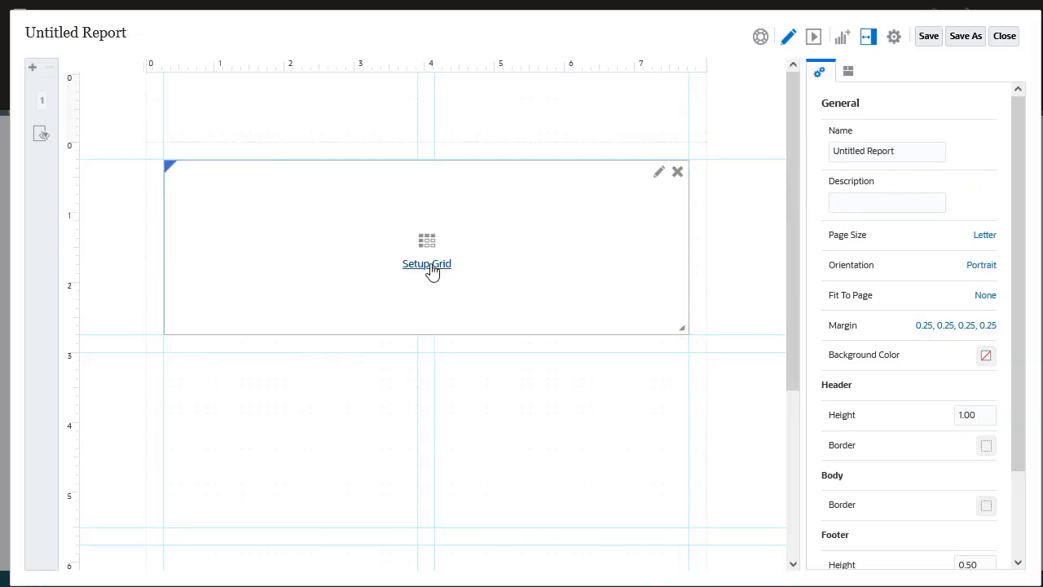
left_click(426, 263)
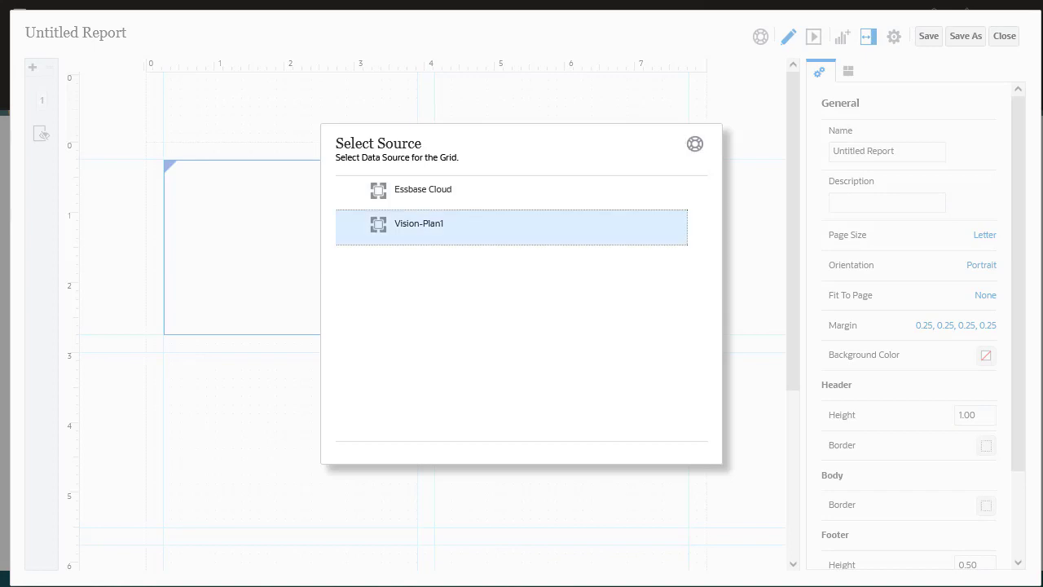
left_click(510, 223)
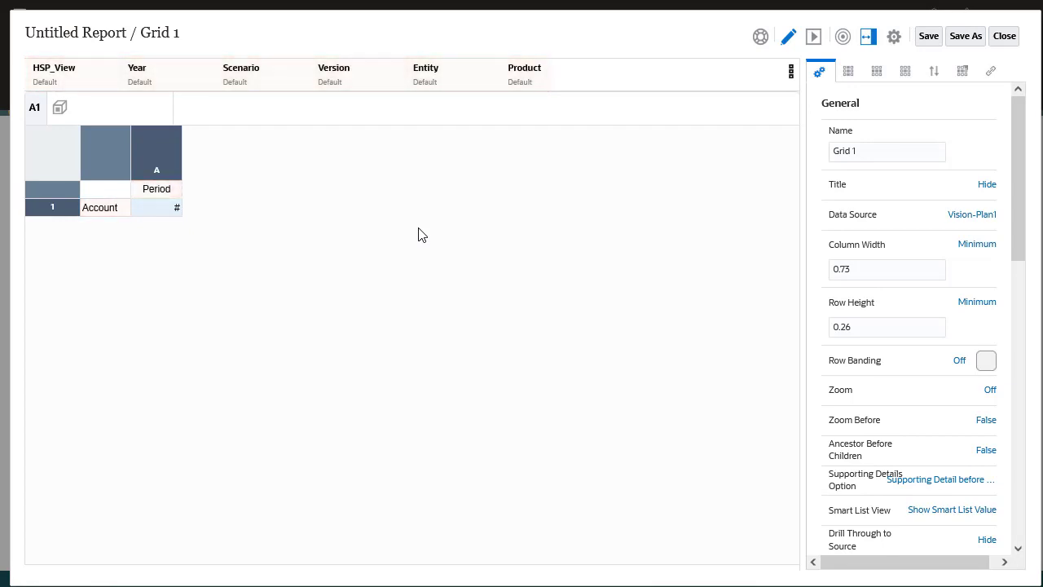
Set the grid's period columns, preview, save as 'Operating Profits', and close the designer.
left_click(54, 68)
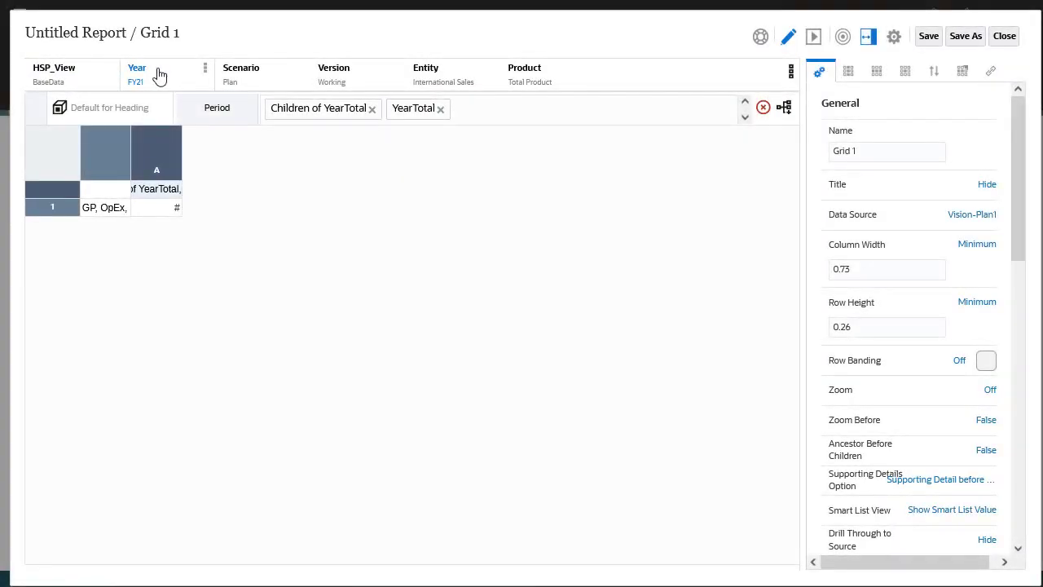
mouse_move(813, 36)
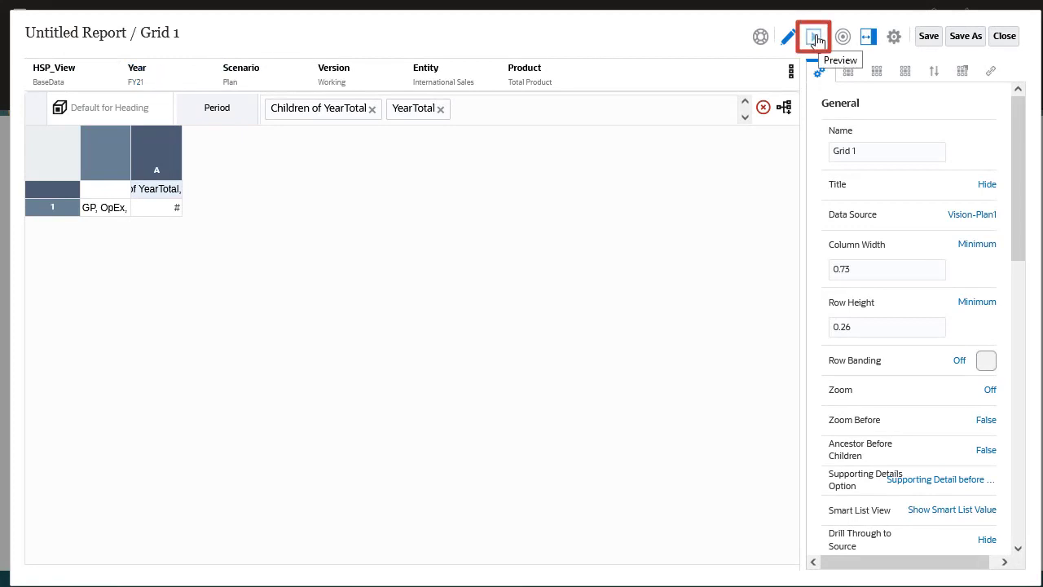
left_click(813, 36)
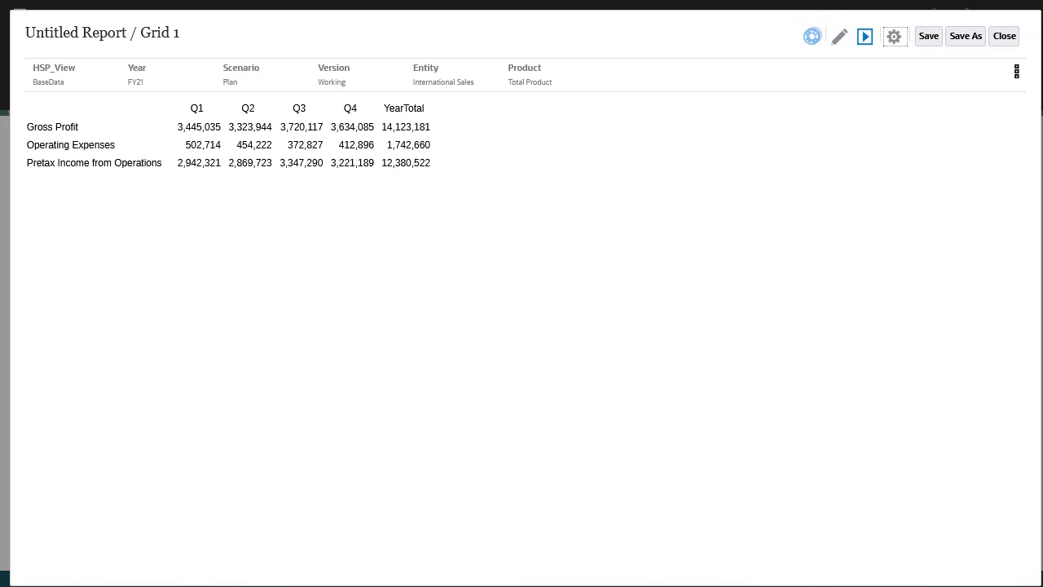
mouse_move(812, 35)
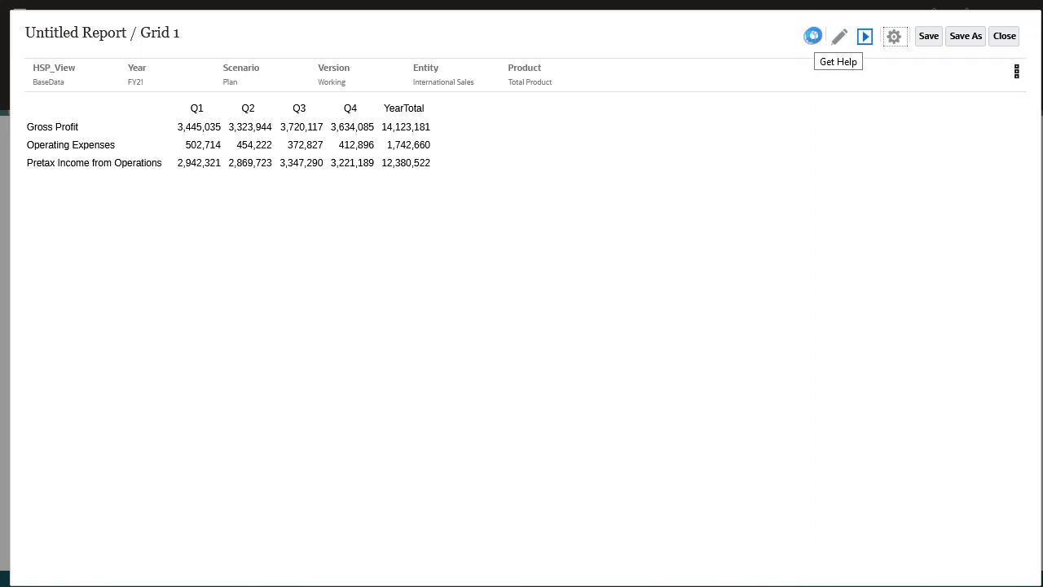
left_click(928, 36)
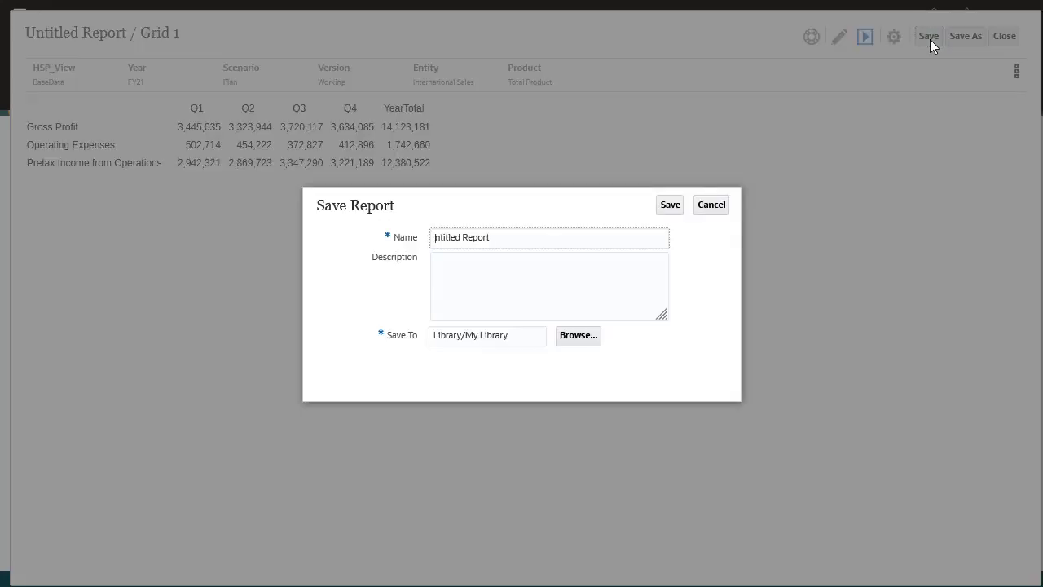
type("Operating Profits")
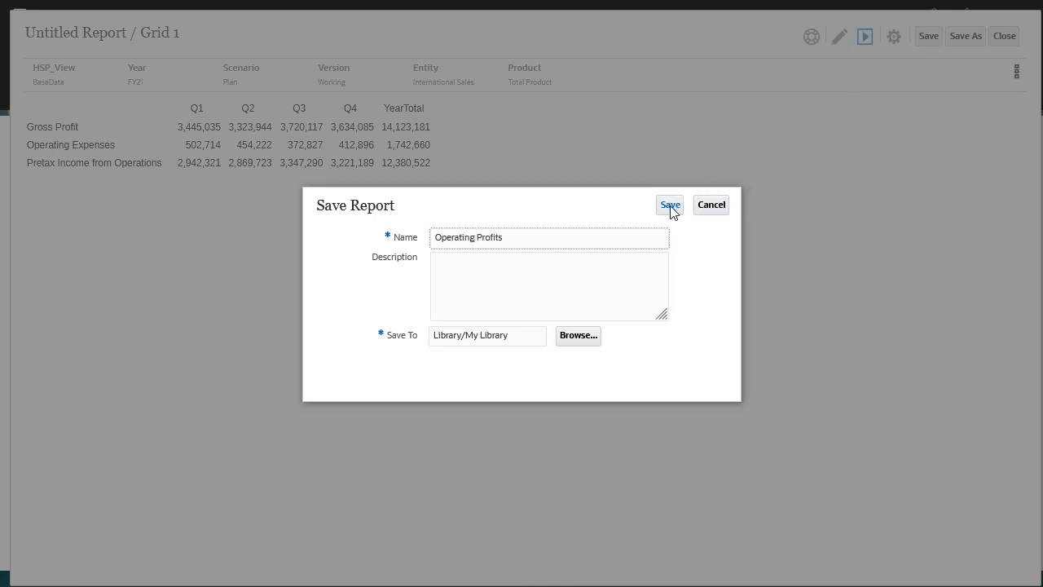
left_click(669, 205)
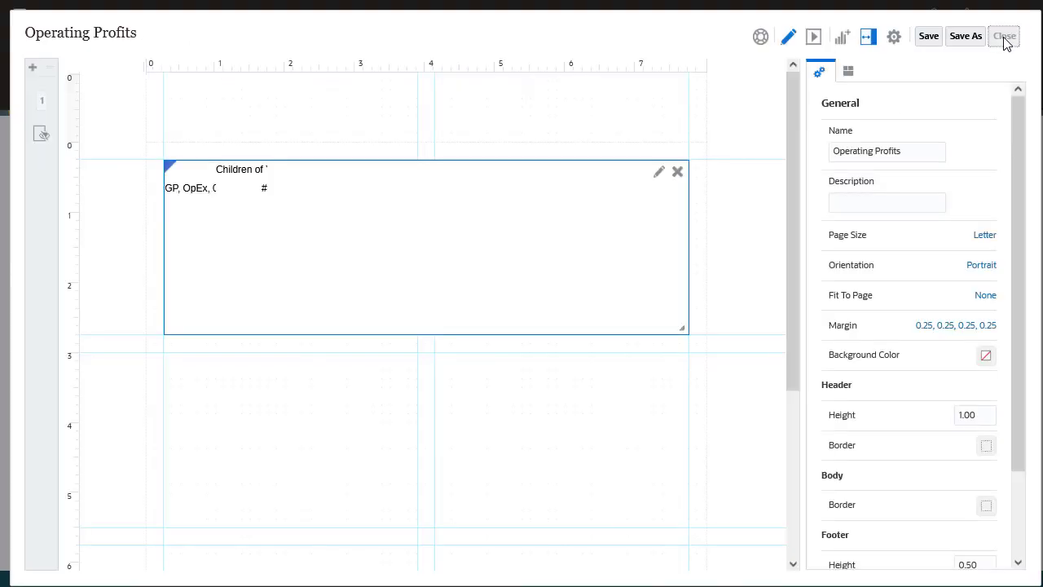
left_click(1004, 36)
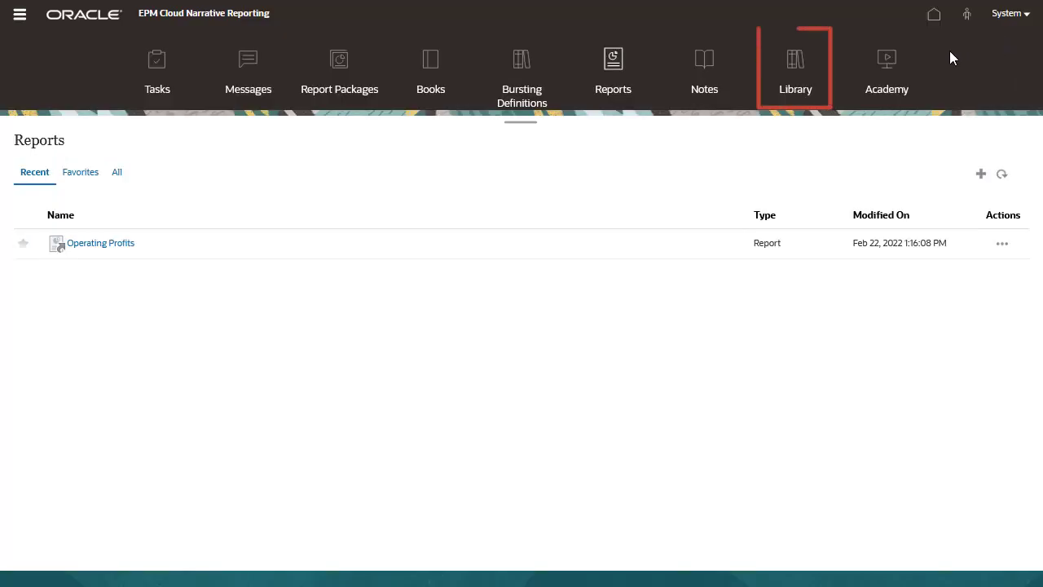
Open the Plan folder in the Planning - Vision remote library and preview Revenue by Territory.
left_click(794, 69)
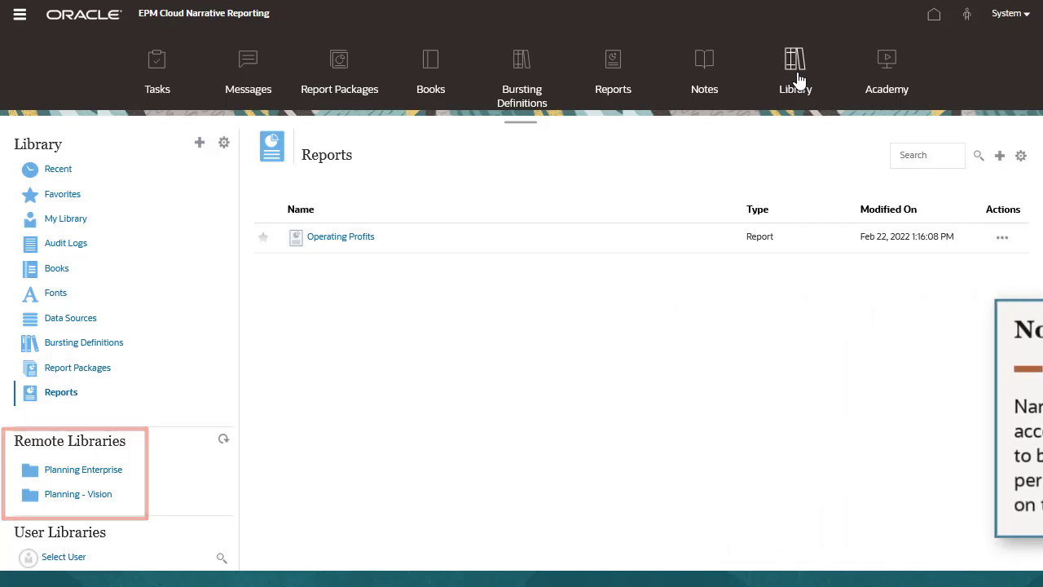
left_click(77, 493)
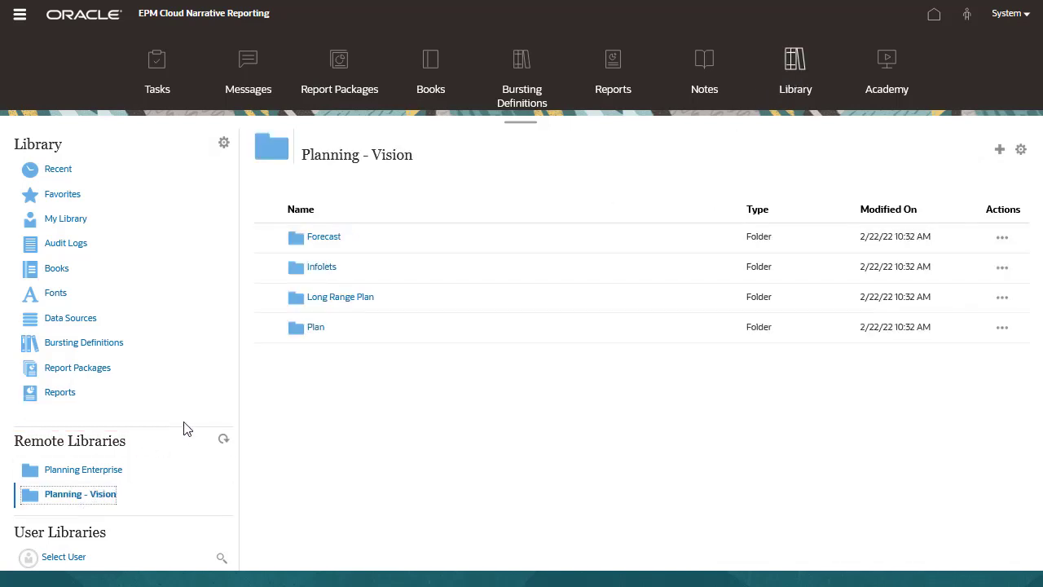
double_click(316, 326)
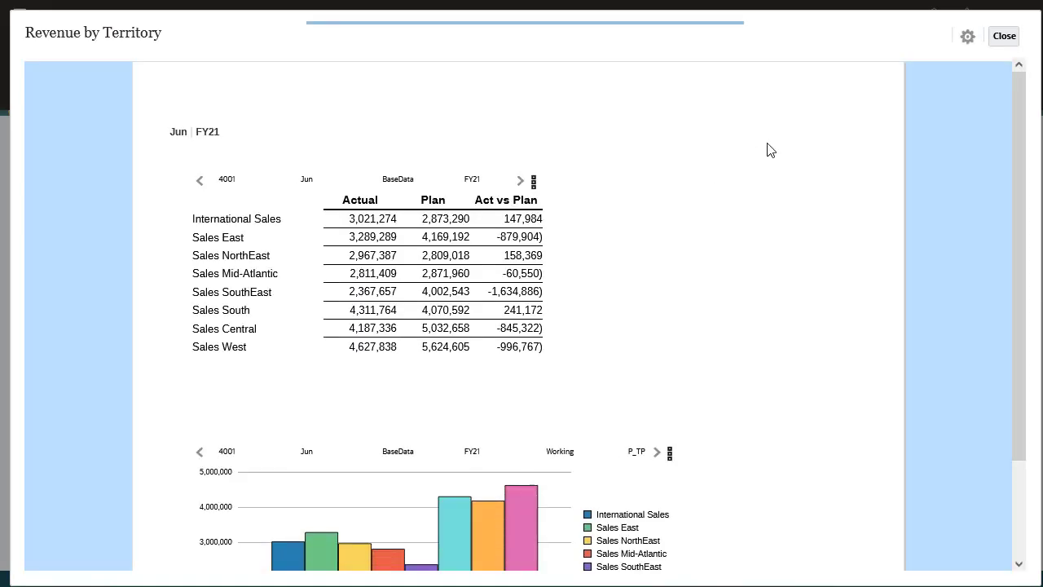
left_click(1004, 35)
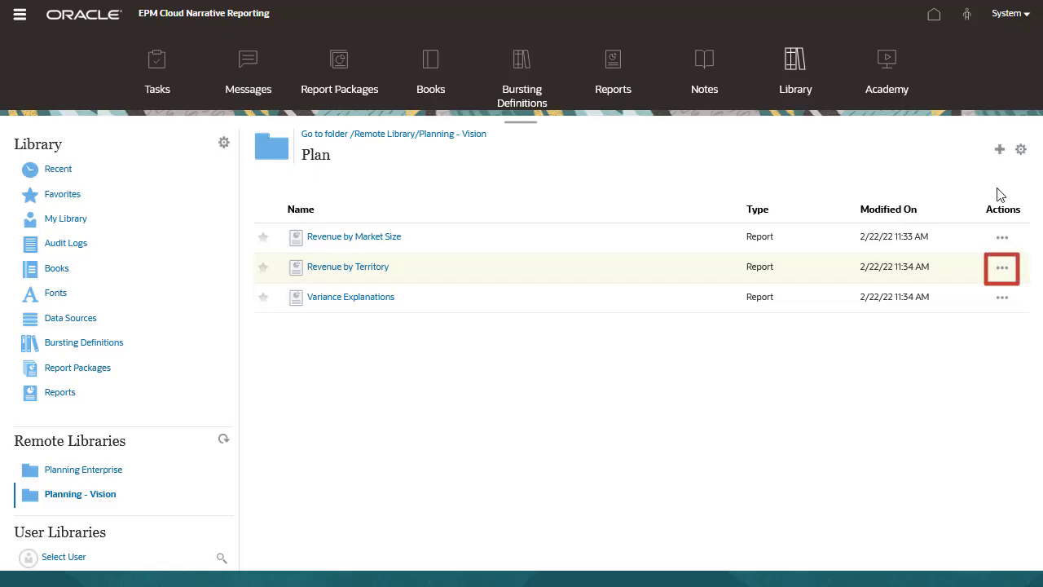
Copy Revenue by Territory into My Library and view My Library.
left_click(1002, 267)
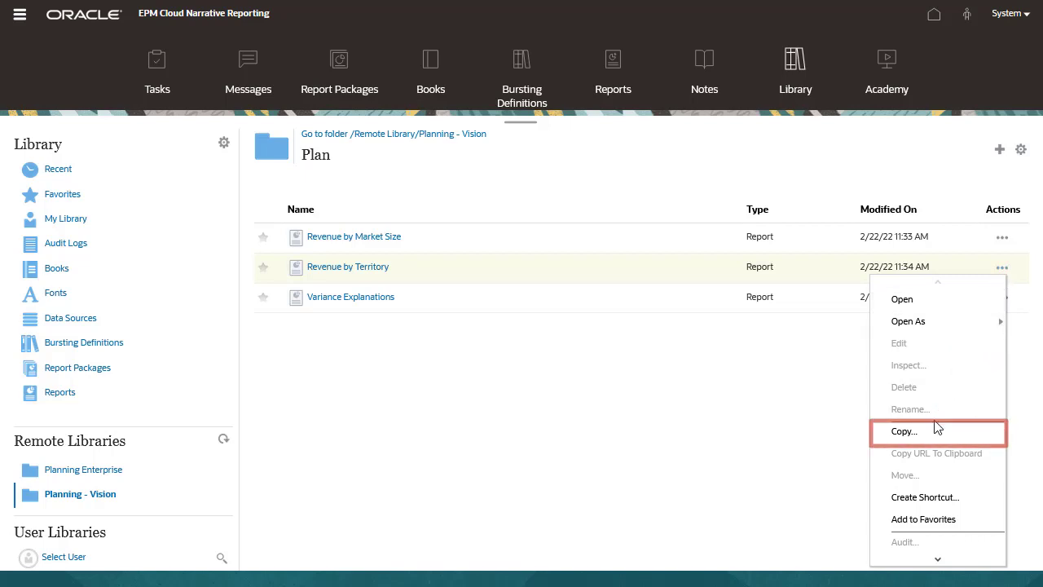
left_click(904, 431)
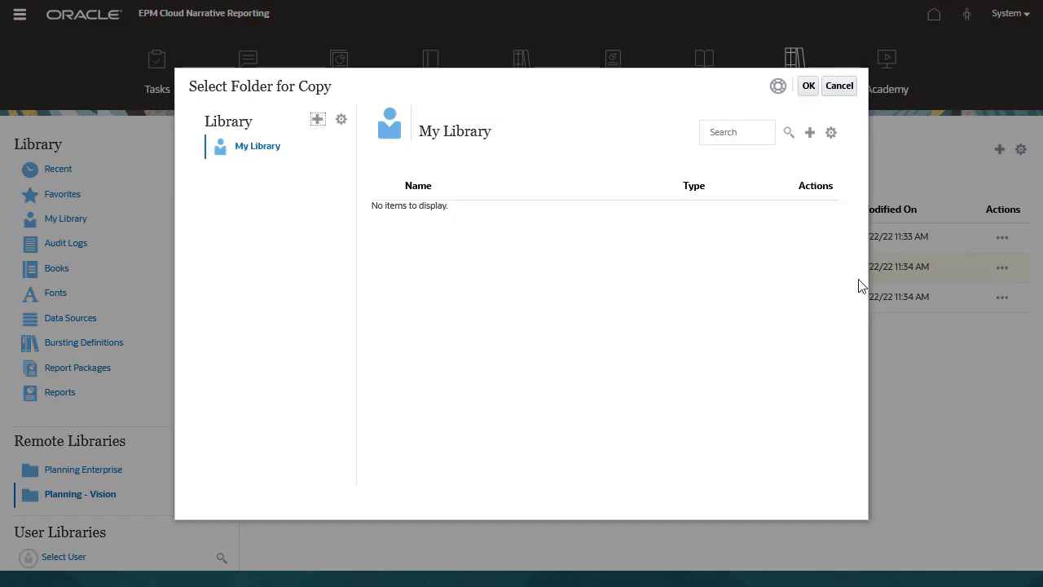
left_click(838, 86)
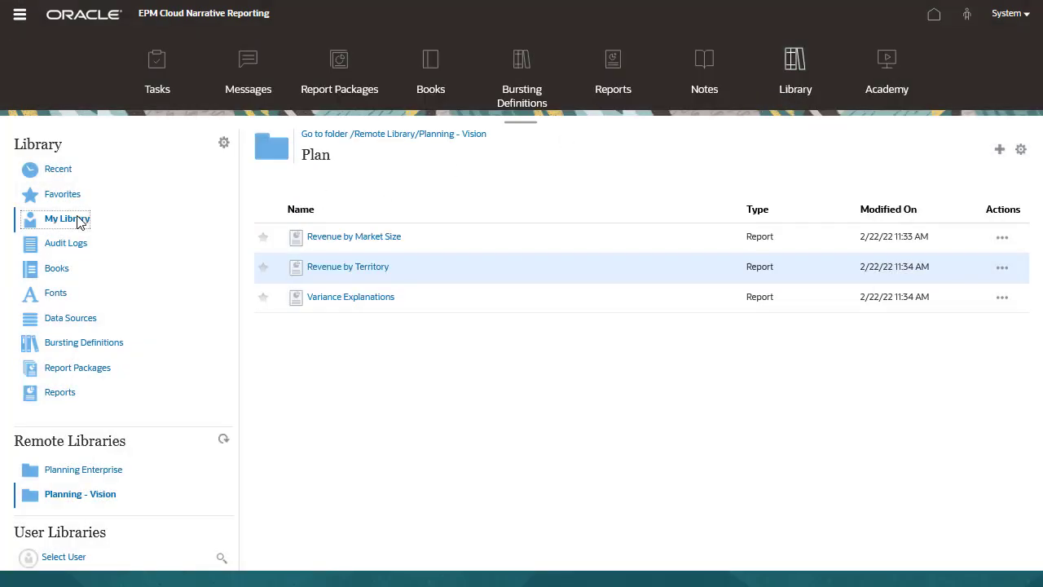
left_click(65, 218)
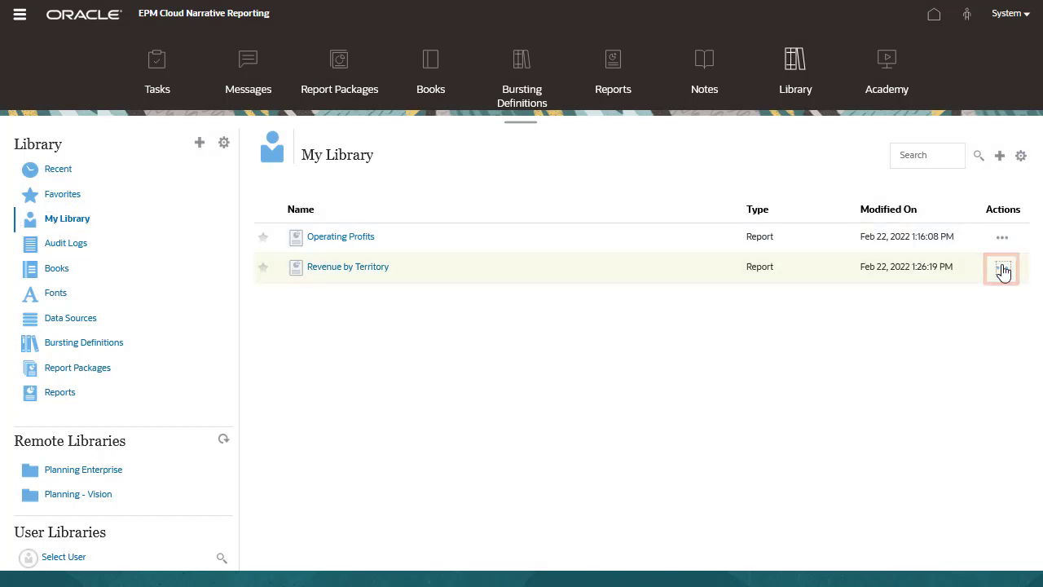
Open the copied Revenue by Territory report and preview its Actual, Plan and variance figures.
left_click(1002, 268)
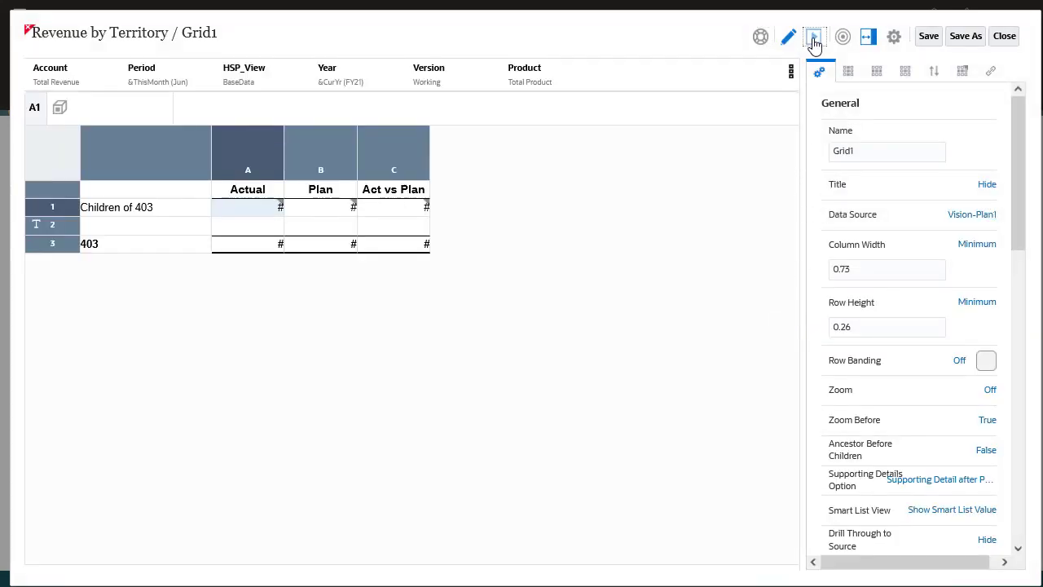
left_click(814, 36)
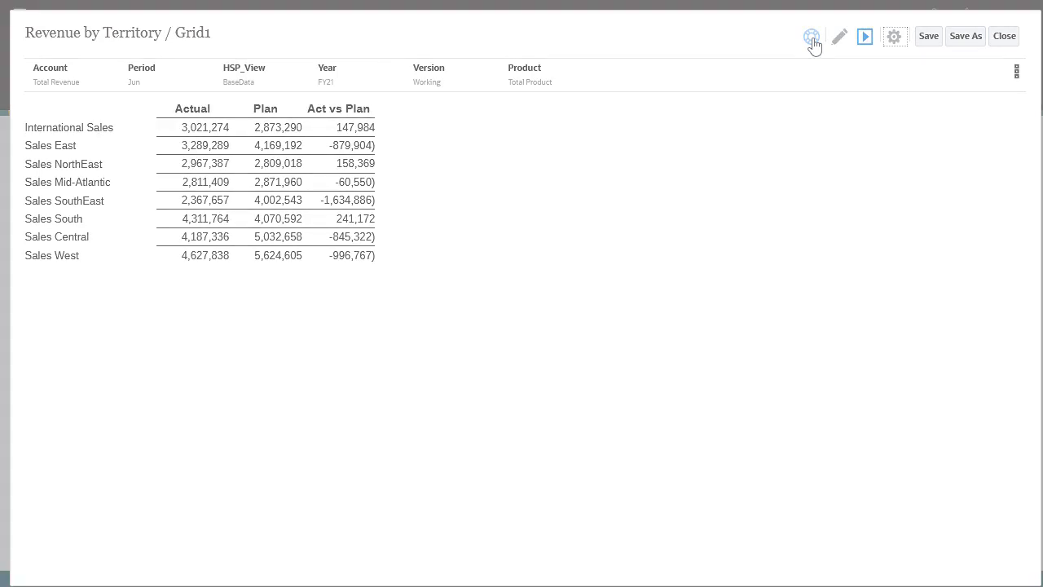